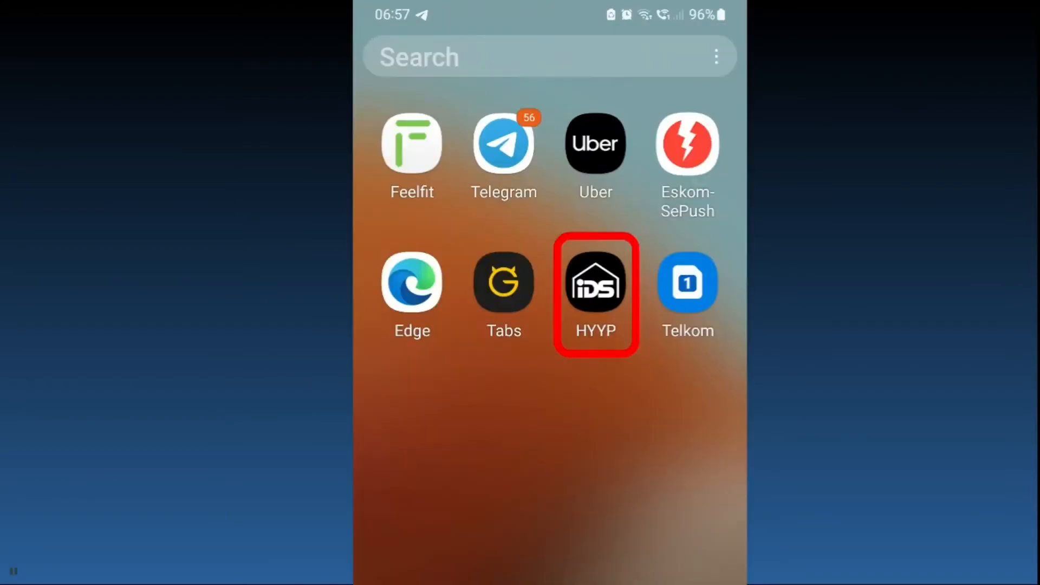
- Launch the HYYP alarm app from the phone's home screen to reach the Dashboard
{"action": "left_click", "coordinate": [595, 282]}
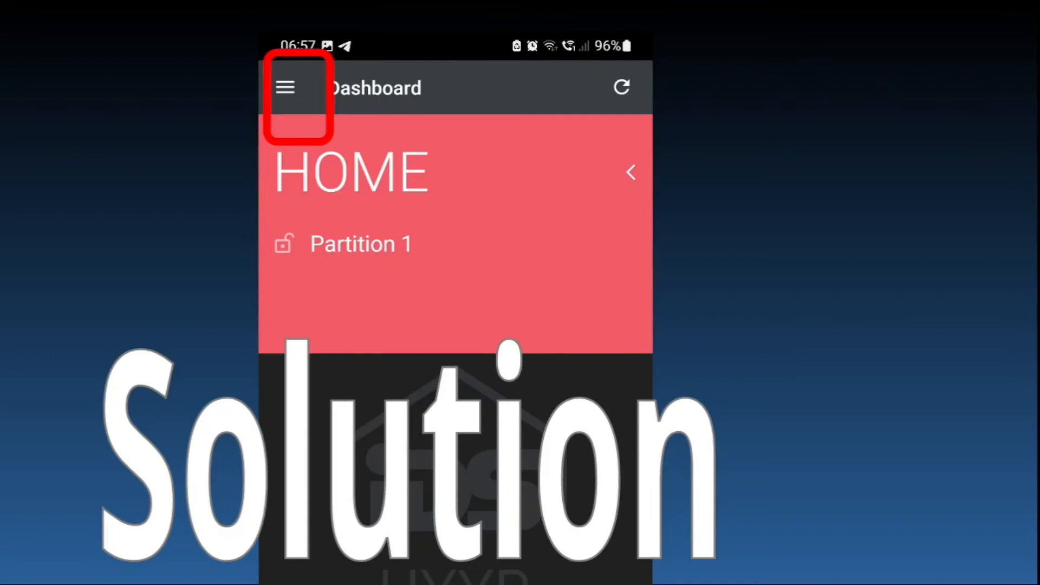
- Log out via the navigation menu and restart the phone back to the home screen
{"action": "left_click", "coordinate": [285, 86]}
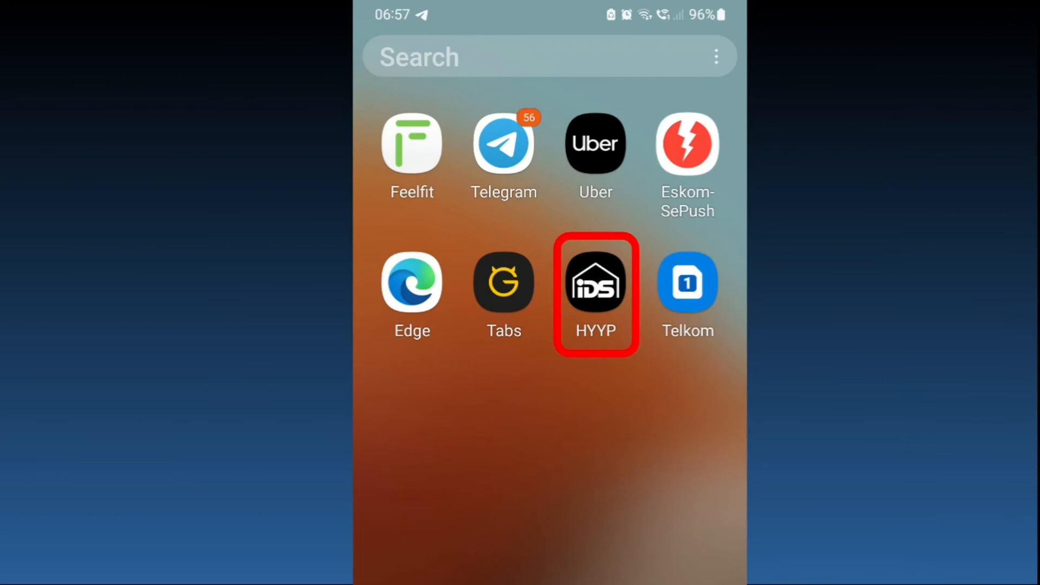
- Relaunch HYYP after the restart and sign in to see Partition 1 with updated zone names
{"action": "left_click", "coordinate": [595, 282]}
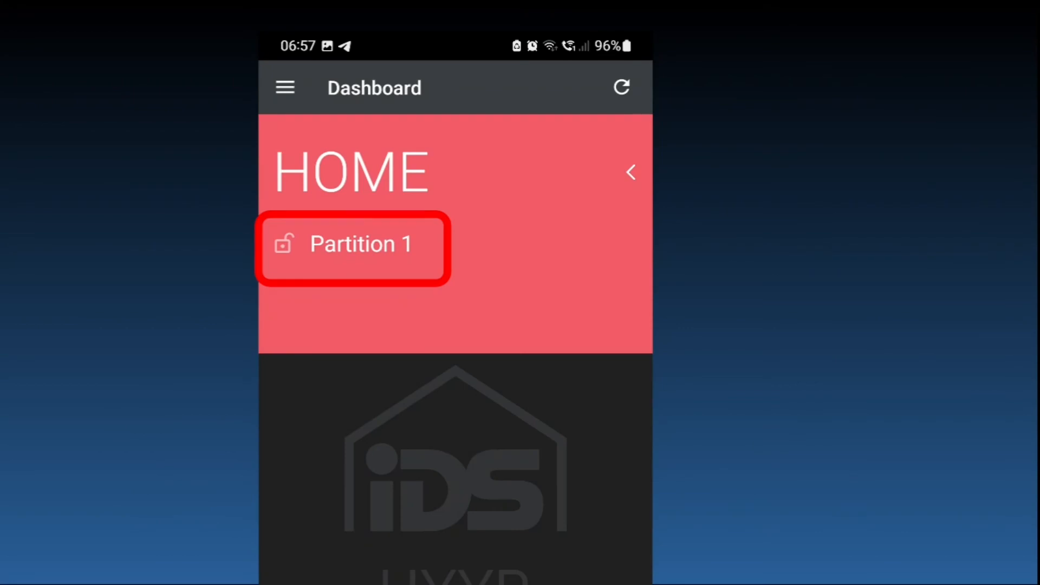